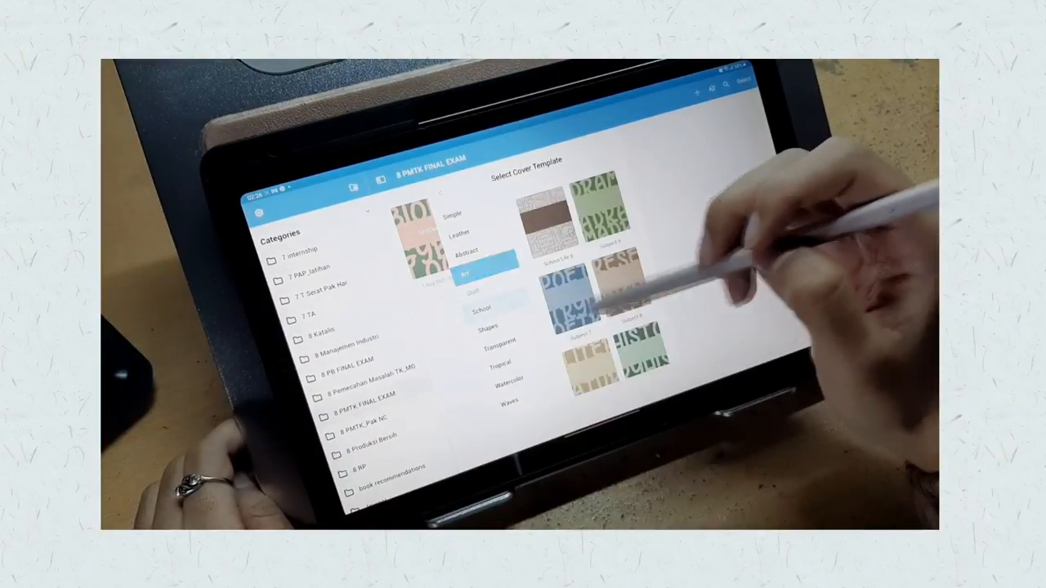
- Show the School category of cover designs in the Select Cover Template picker
left_click(480, 307)
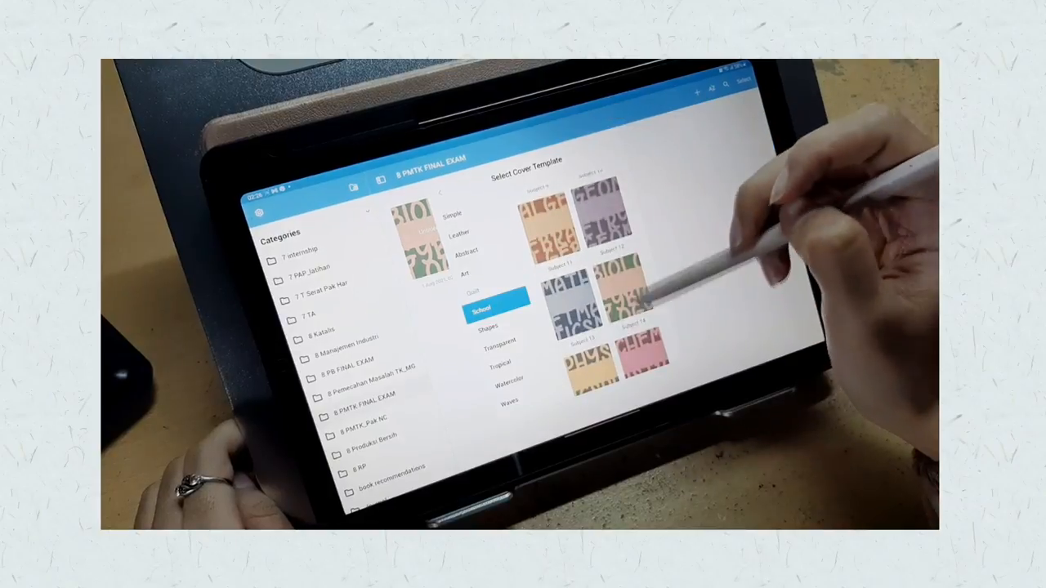